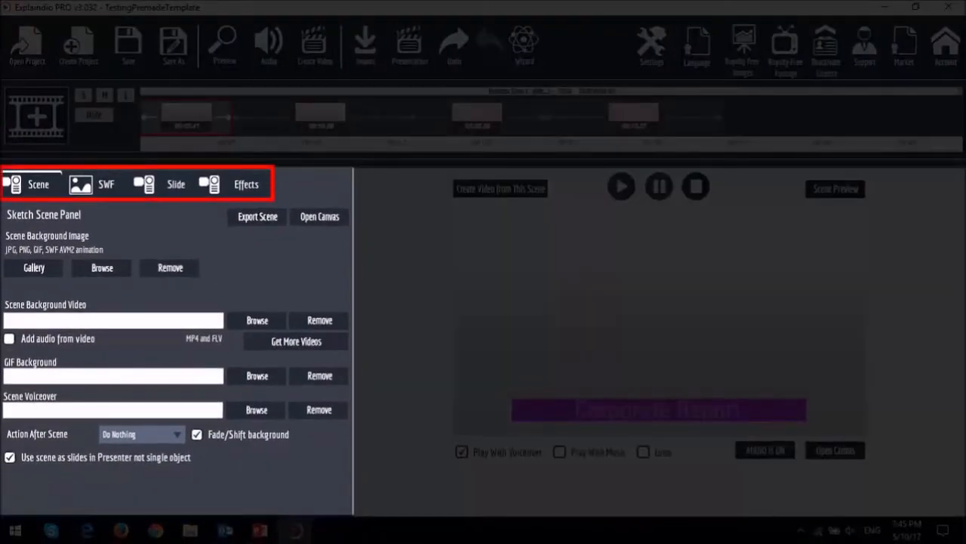
Show the Sketch Animated Movie panel with its 129-frame play length and pause options.
left_click(106, 184)
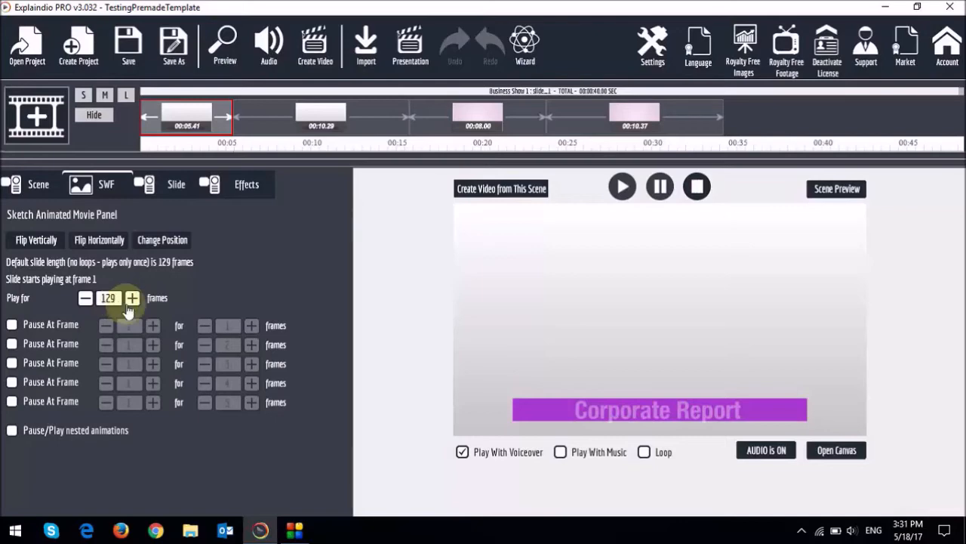
left_click(224, 46)
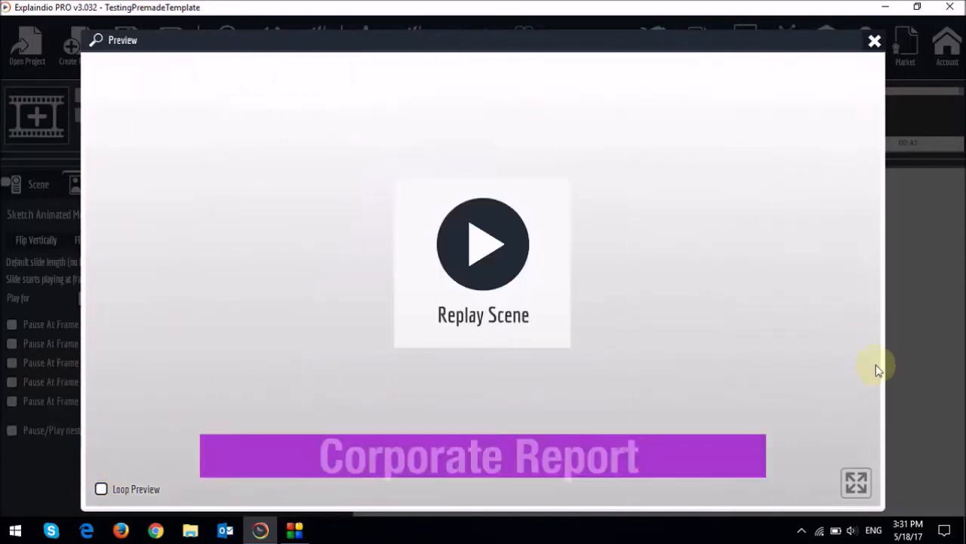
left_click(874, 41)
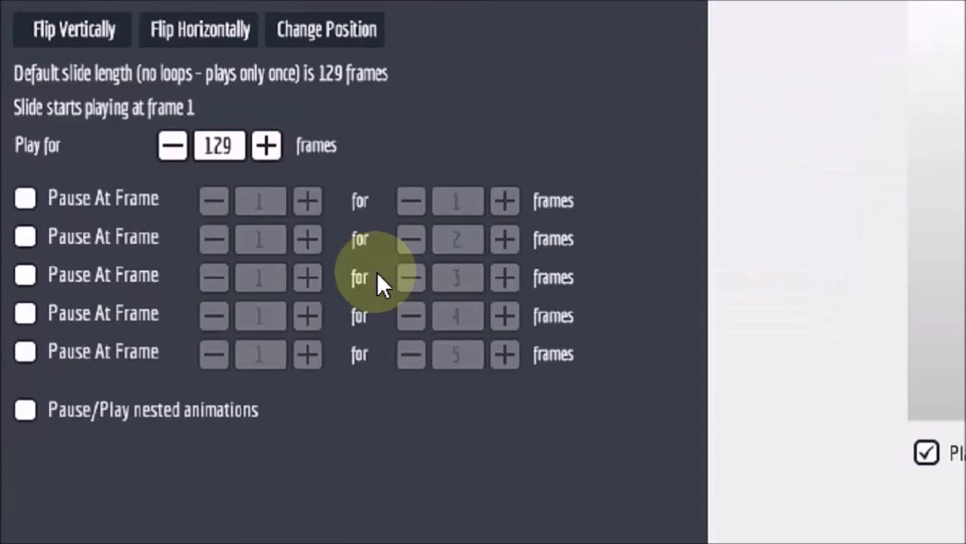
mouse_move(25, 198)
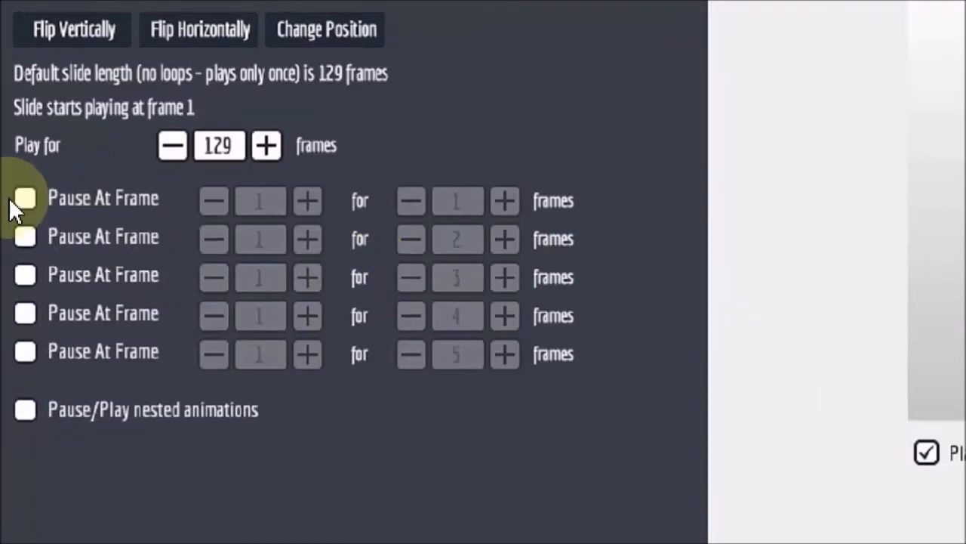
Enable the first pause, starting at frame 24 and lasting 72 frames.
left_click(24, 198)
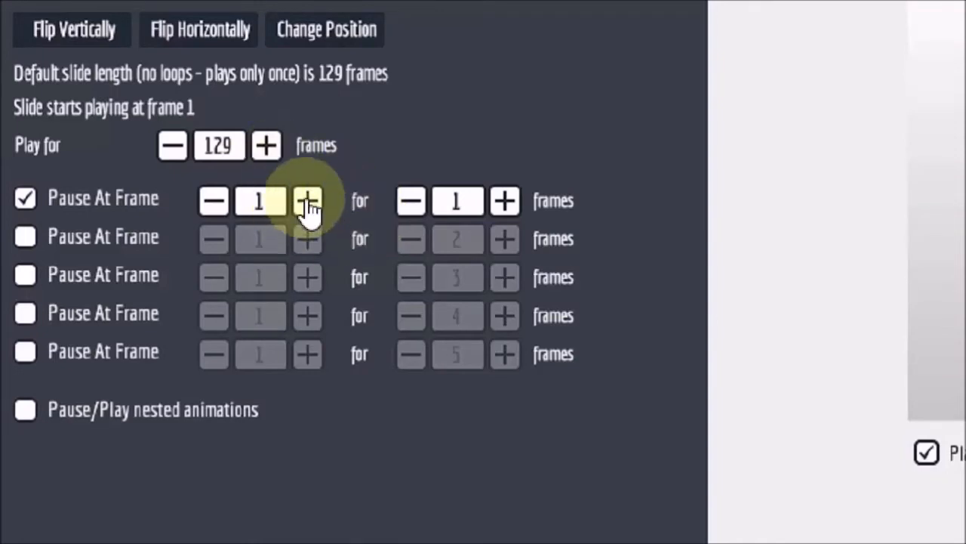
left_click(308, 200)
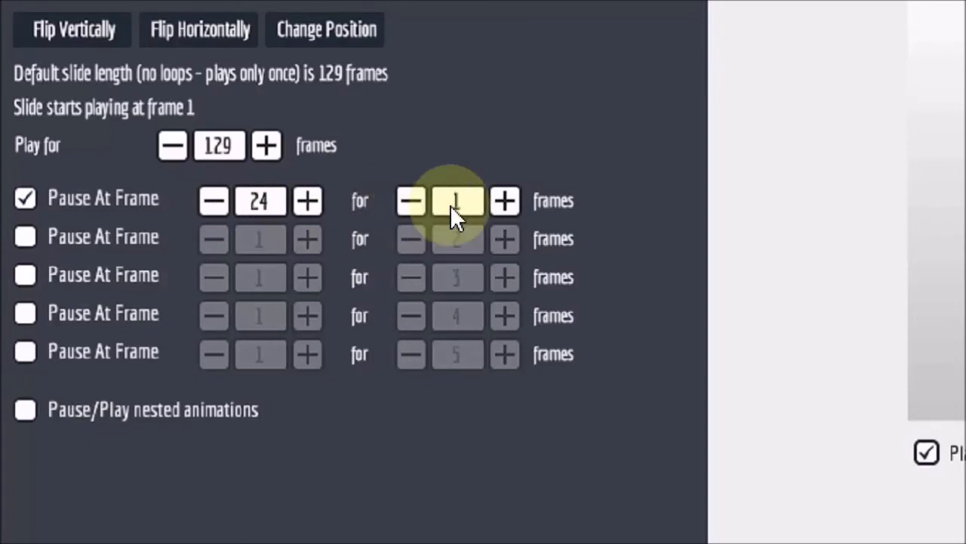
left_click(505, 200)
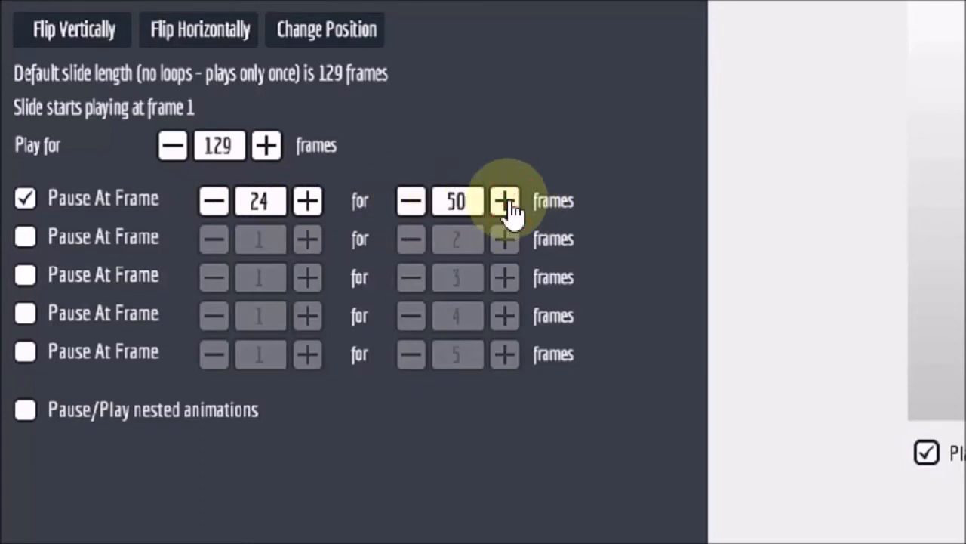
left_click(505, 200)
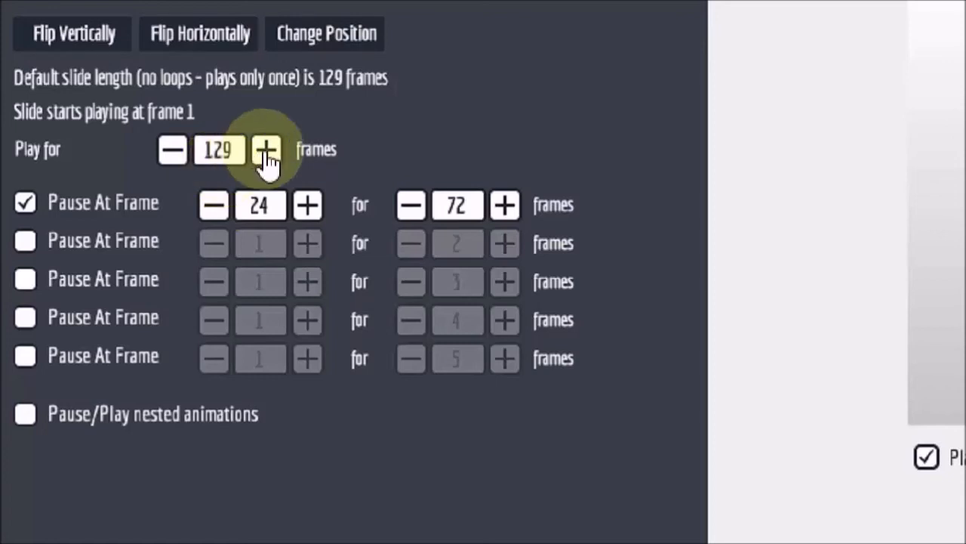
Raise Play for to 201 frames and close the preview after checking it.
left_click(267, 149)
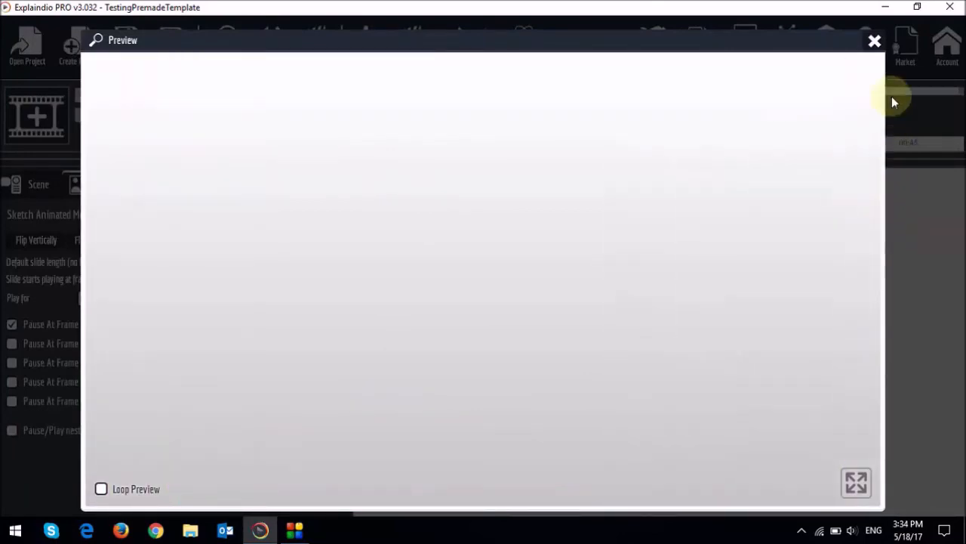
left_click(874, 41)
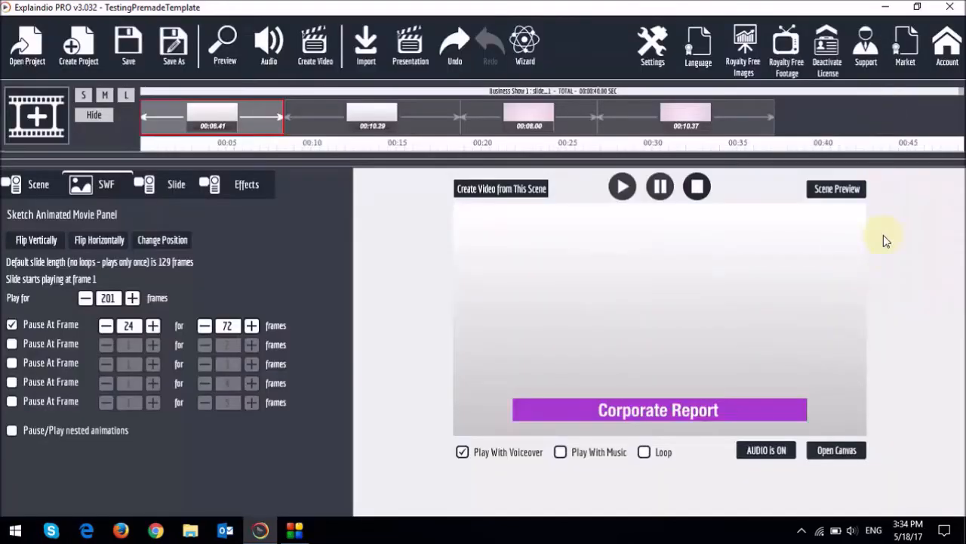